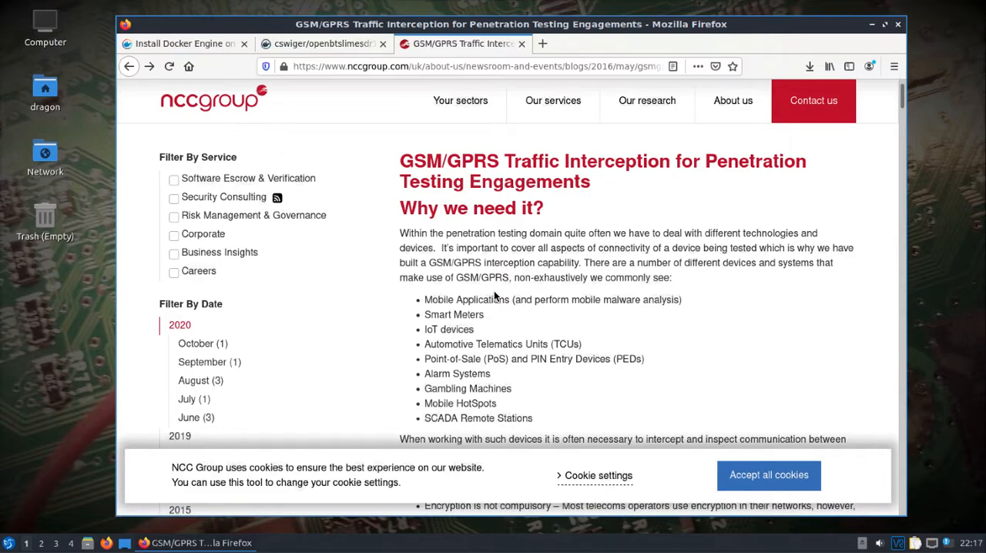
{"action": "mouse_move", "coordinate": [484, 300]}
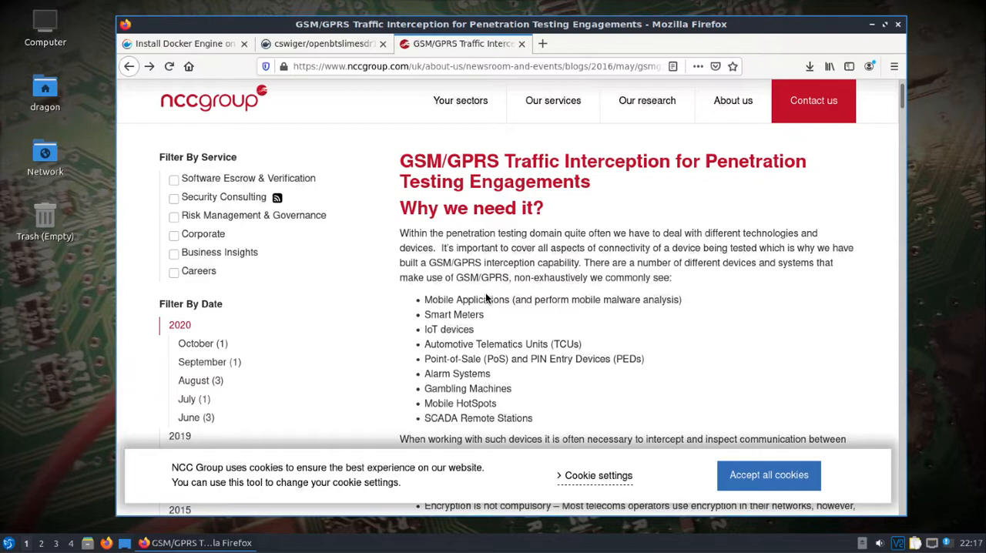
{"action": "mouse_move", "coordinate": [553, 340]}
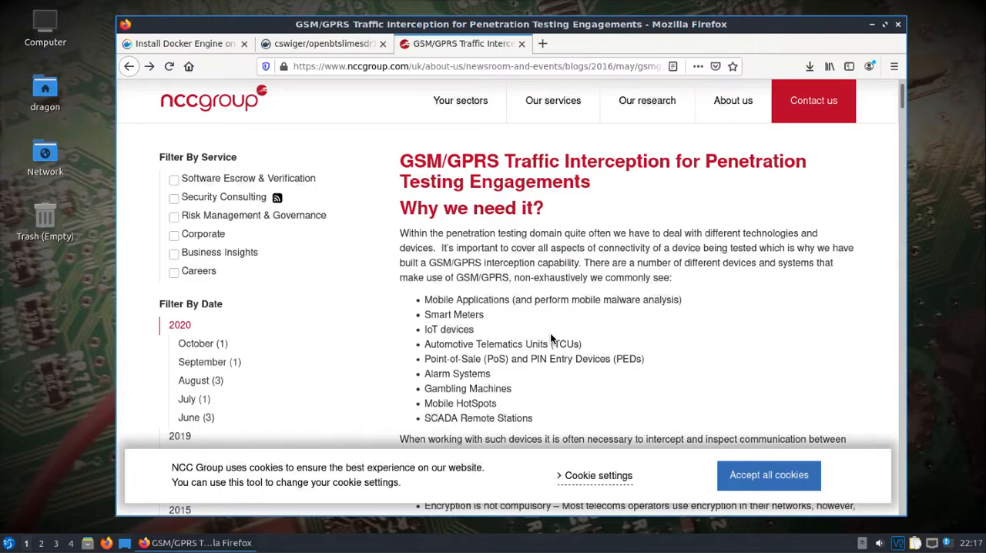
Read down the NCC Group GSM article to its SMS section, then bring up the 'Install Docker Engine on Ubuntu' guide.
{"action": "scroll", "scroll_direction": "down", "scroll_amount": 3}
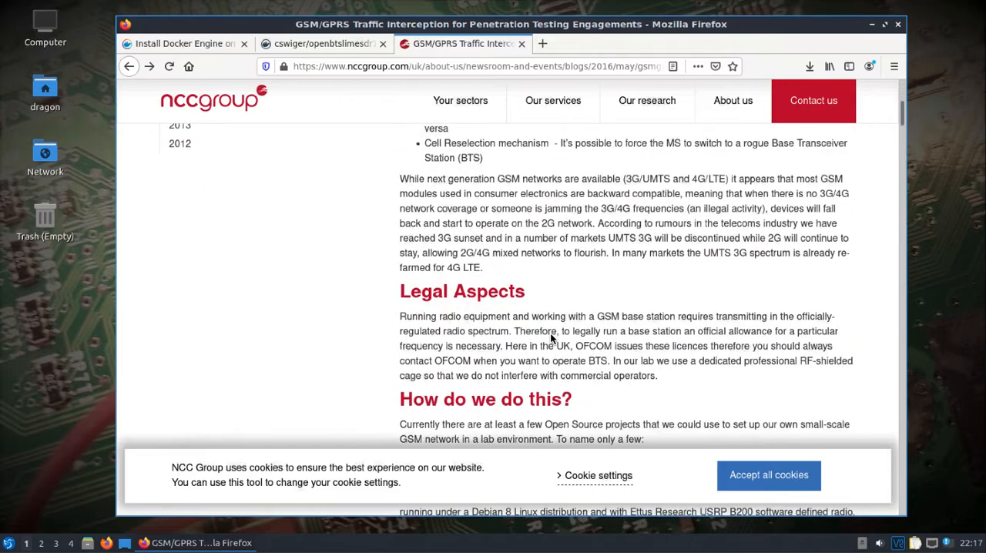
{"action": "scroll", "scroll_direction": "down", "scroll_amount": 3}
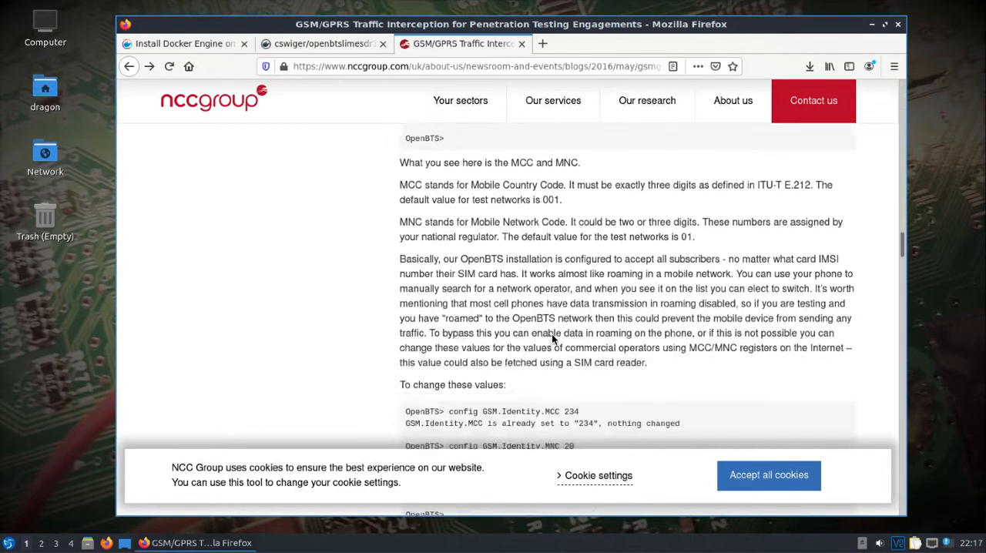
{"action": "scroll", "scroll_direction": "down", "scroll_amount": 3}
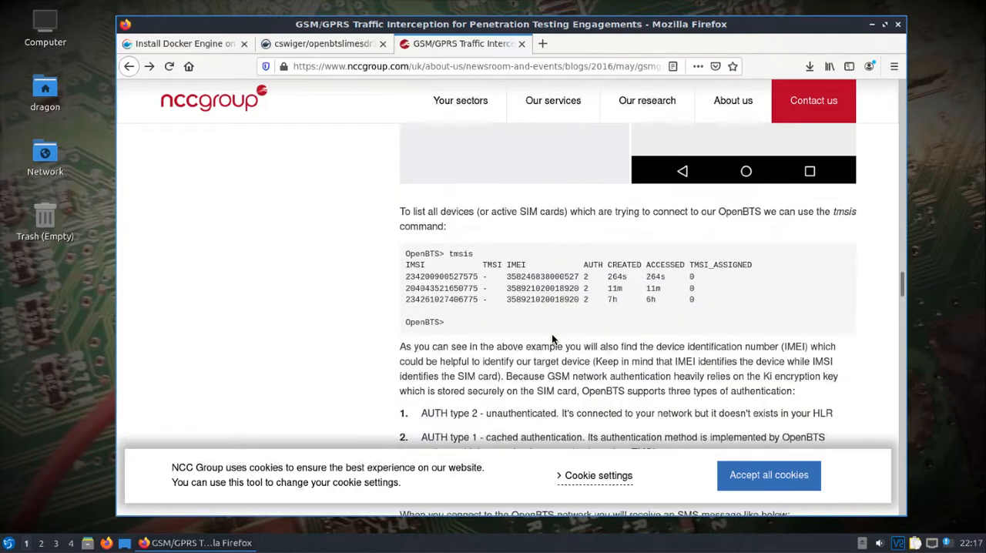
{"action": "scroll", "scroll_direction": "down", "scroll_amount": 3}
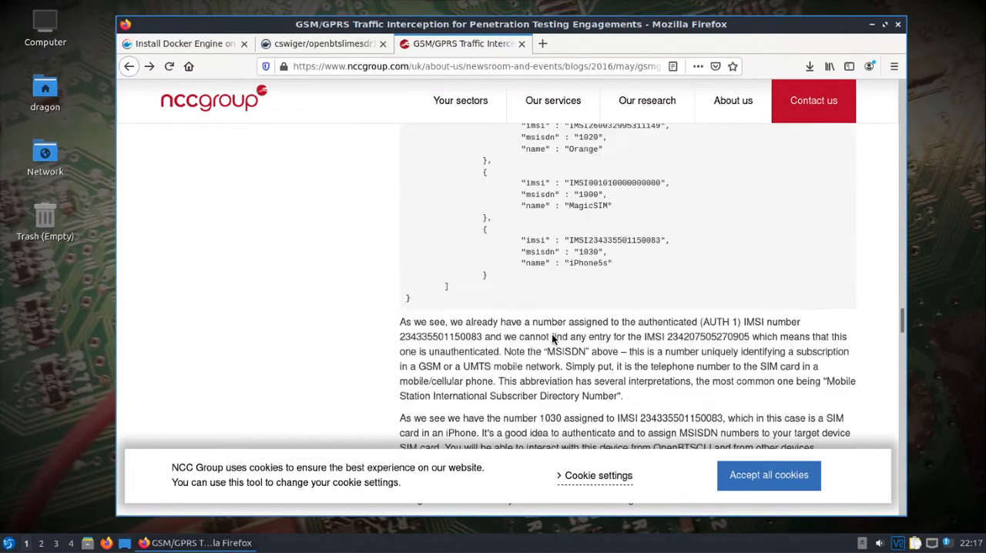
{"action": "scroll", "scroll_direction": "down", "scroll_amount": 3}
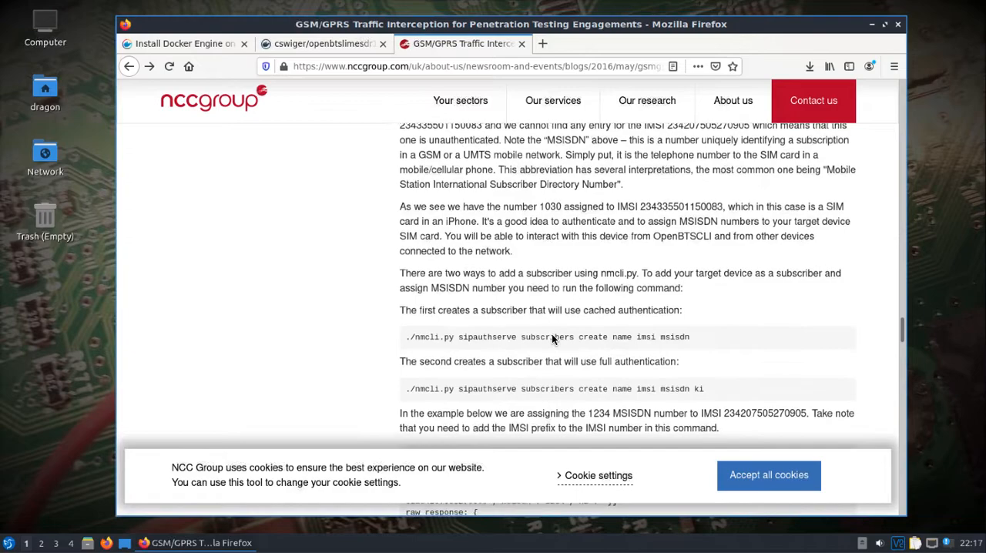
{"action": "scroll", "scroll_direction": "down", "scroll_amount": 3}
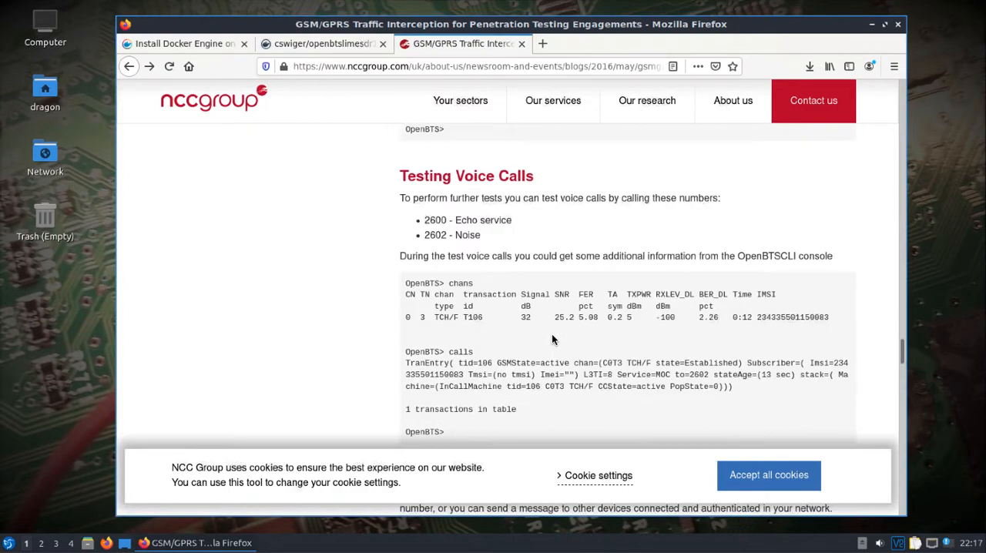
{"action": "scroll", "scroll_direction": "down", "scroll_amount": 3}
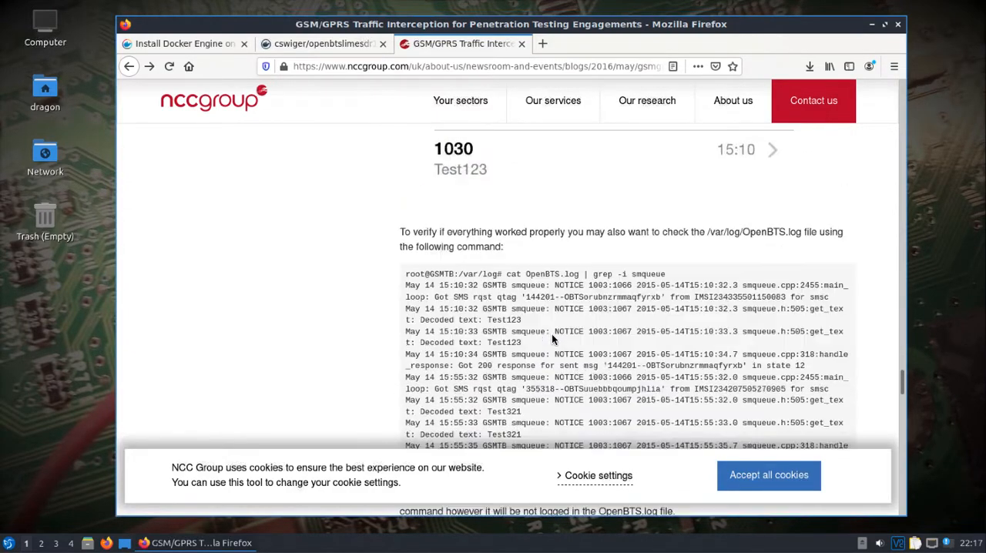
{"action": "scroll", "scroll_direction": "down", "scroll_amount": 3}
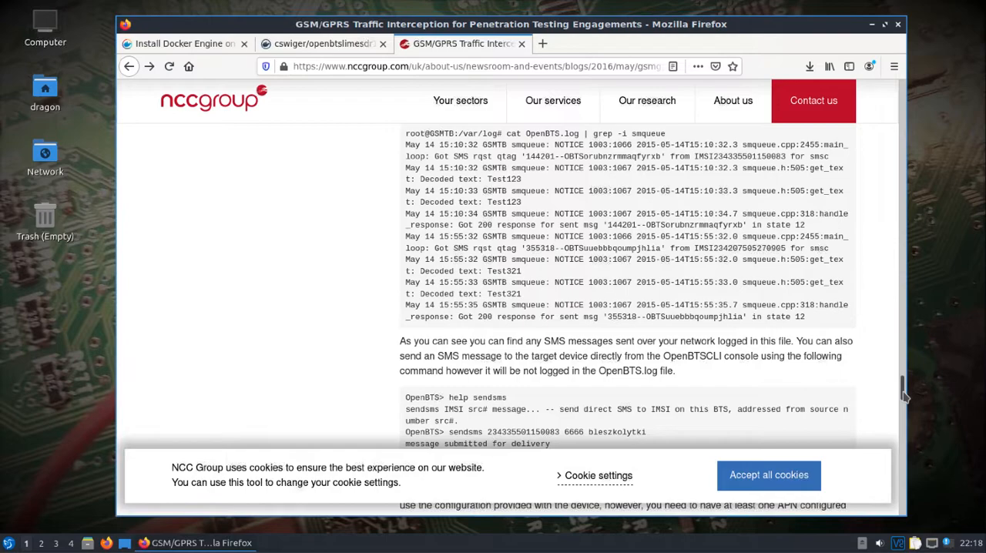
{"action": "left_click", "coordinate": [185, 43]}
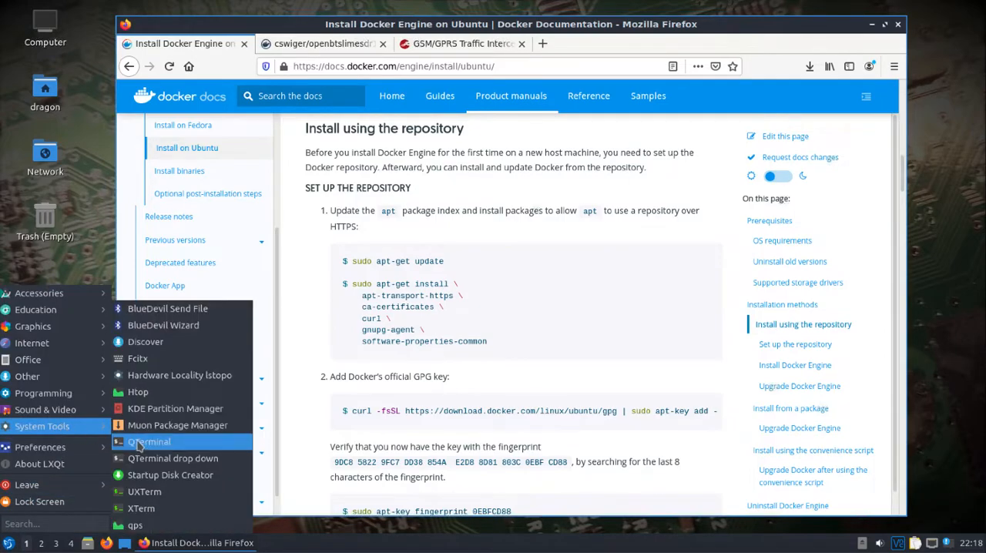
Launch a new QTerminal and copy the guide's apt-get prerequisite install block to run in it.
{"action": "left_click", "coordinate": [147, 440]}
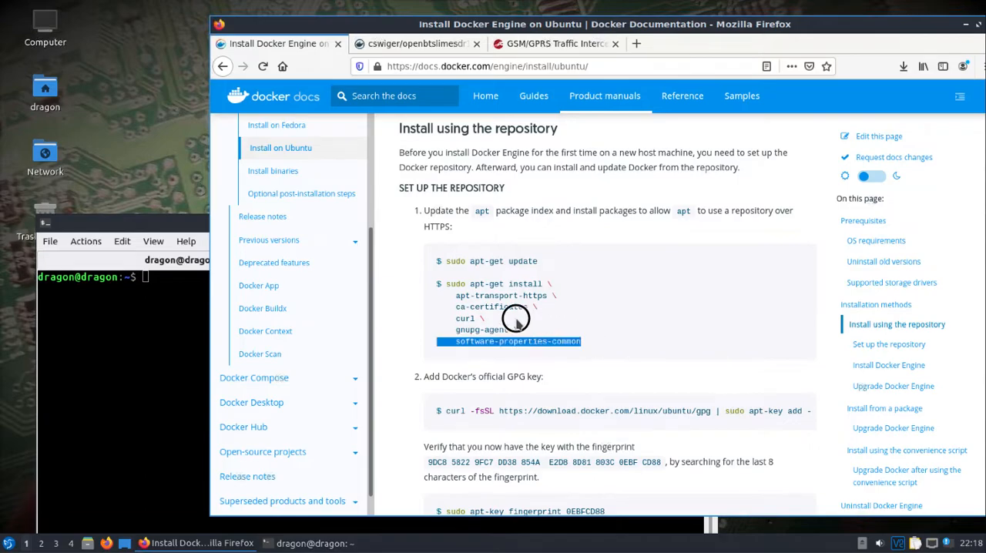
{"action": "right_click", "coordinate": [516, 317]}
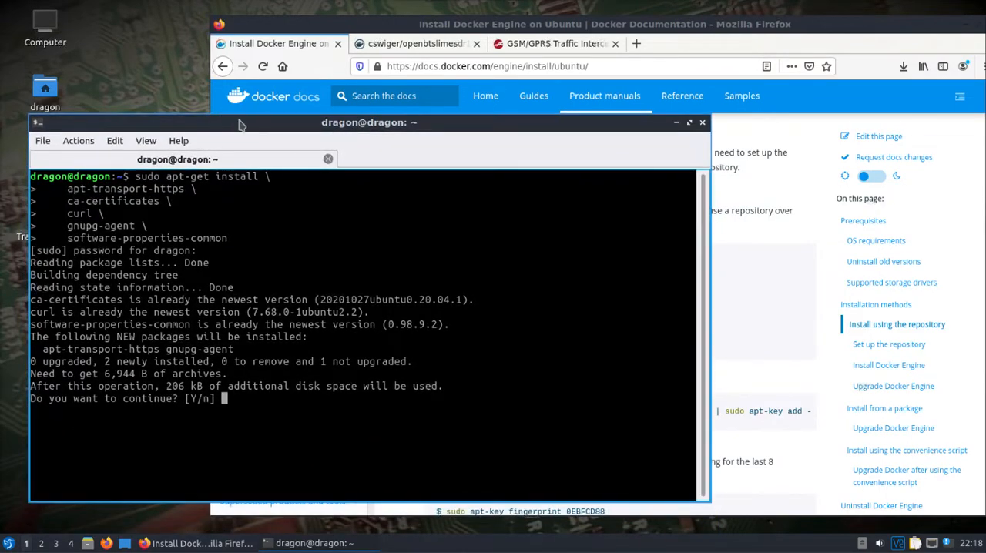
Confirm the prerequisite install with y, then run the curl | sudo apt-key add - command returning OK.
{"action": "type", "text": "y"}
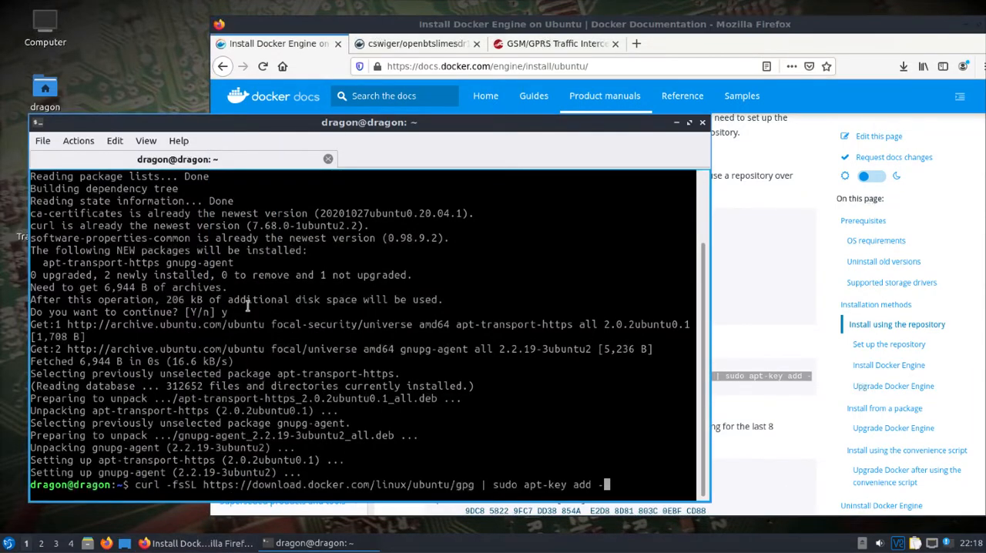
{"action": "key", "text": "Return"}
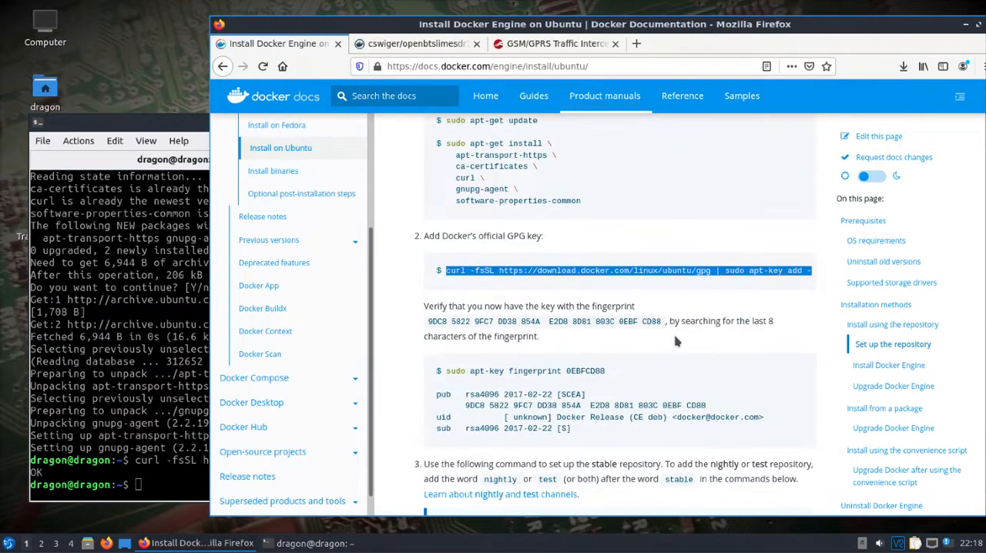
{"action": "scroll", "scroll_direction": "down", "scroll_amount": 3}
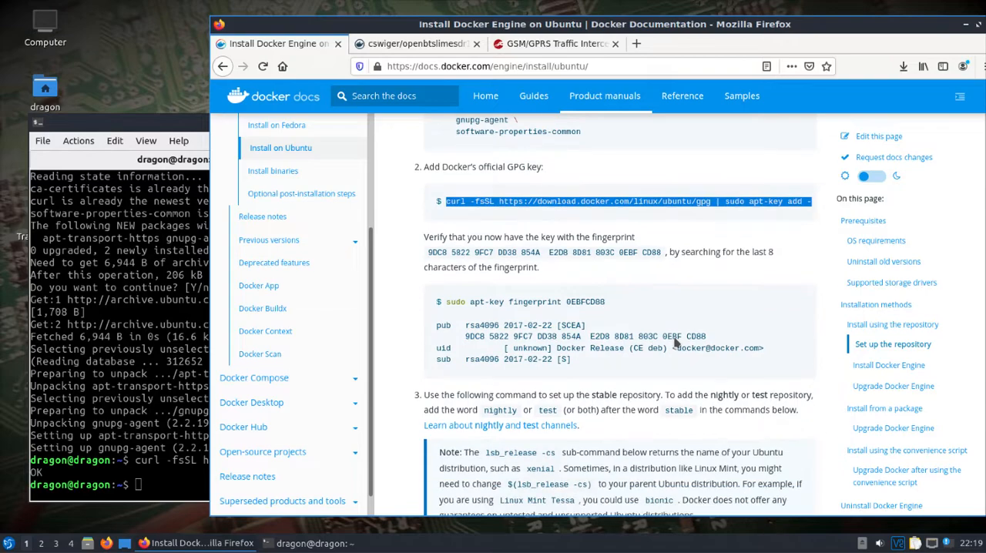
{"action": "scroll", "scroll_direction": "down", "scroll_amount": 3}
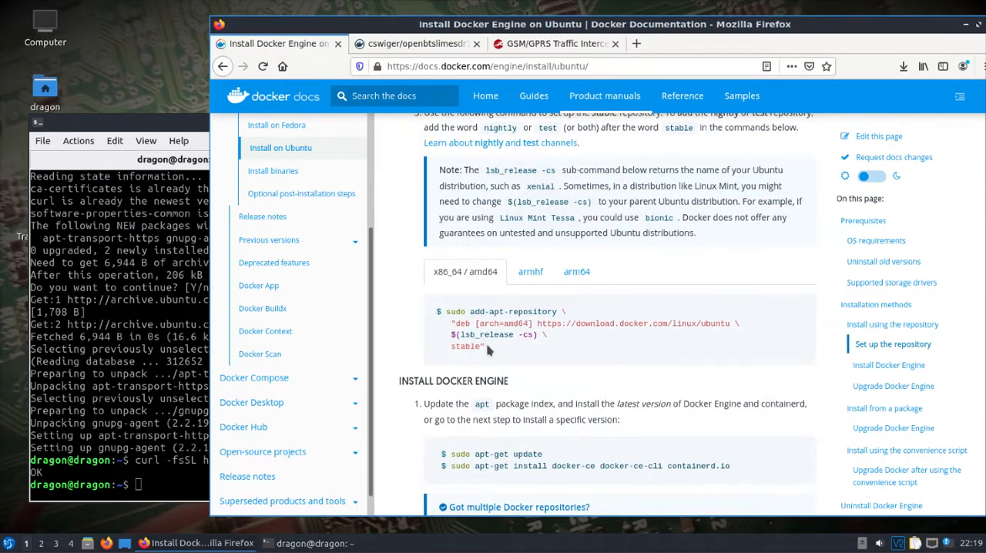
Paste and run the add-apt-repository stable command, accepting the multiline paste, ready for the docker-ce install.
{"action": "right_click", "coordinate": [486, 346]}
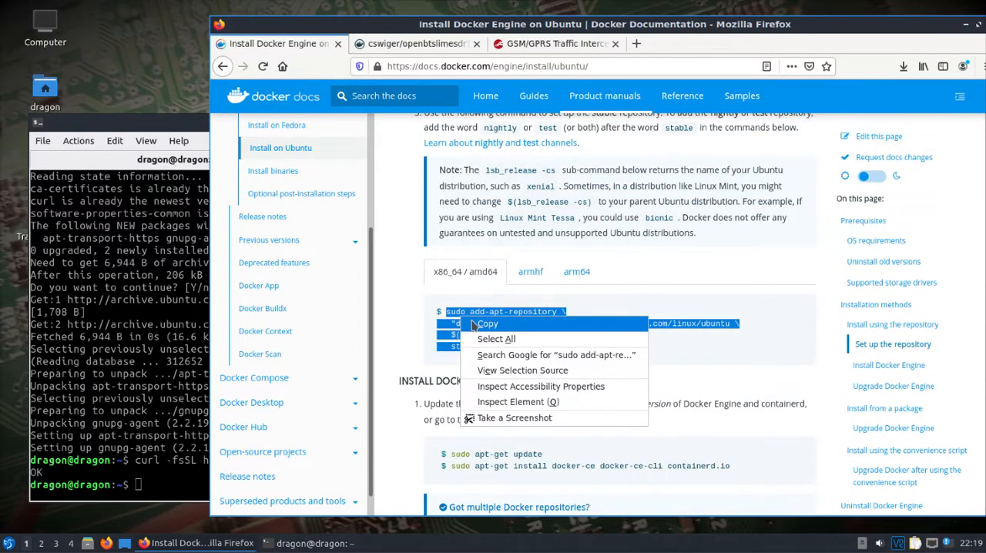
{"action": "left_click", "coordinate": [486, 322]}
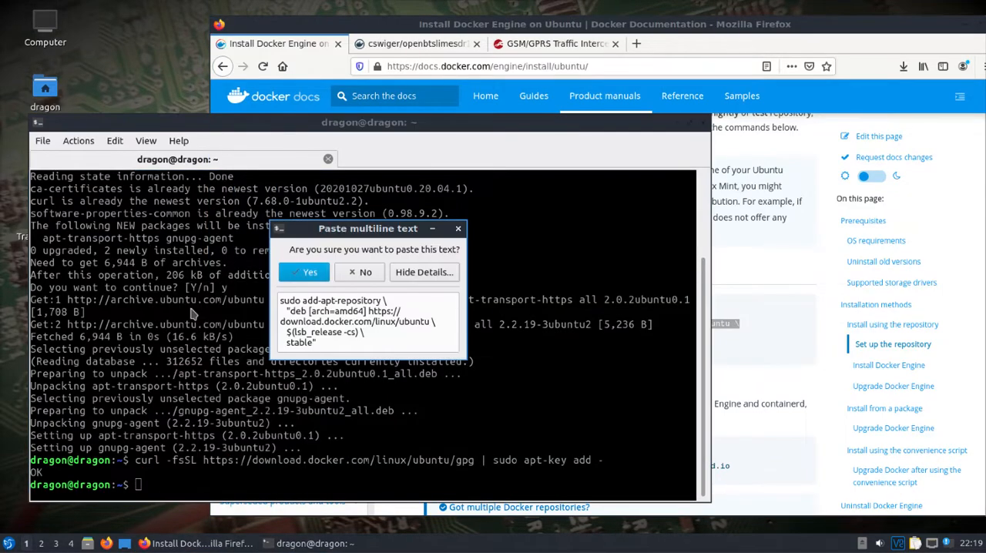
{"action": "left_click", "coordinate": [302, 271]}
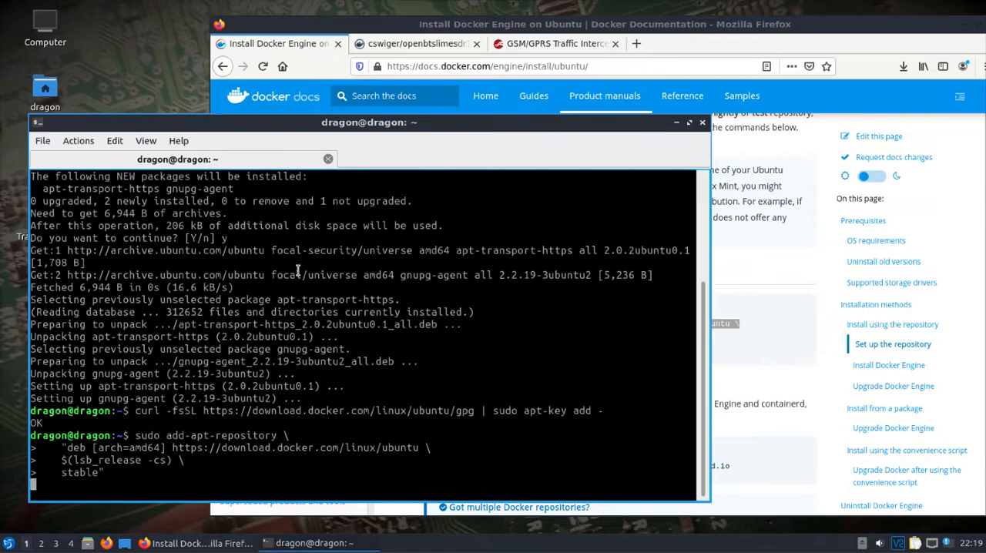
{"action": "key", "text": "Return"}
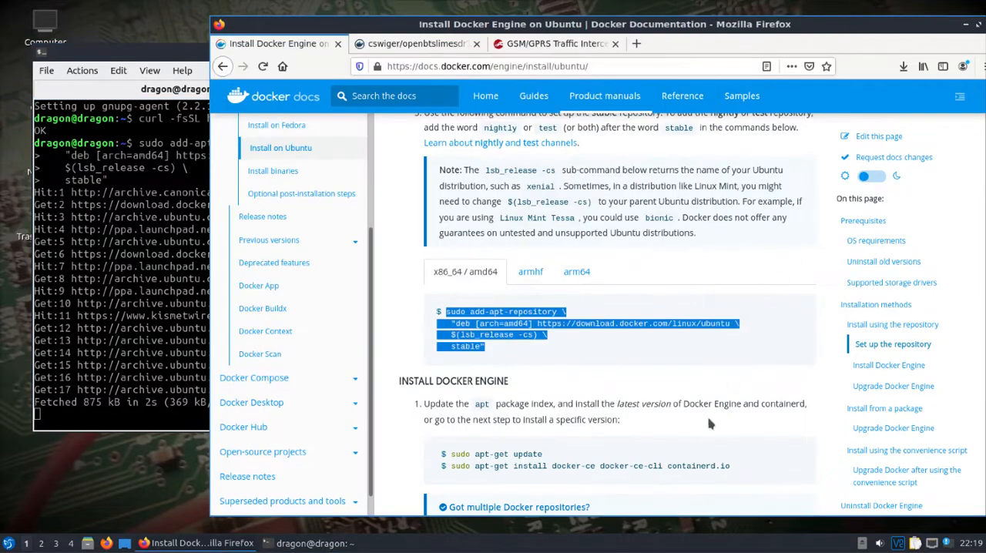
{"action": "scroll", "scroll_direction": "down", "scroll_amount": 3}
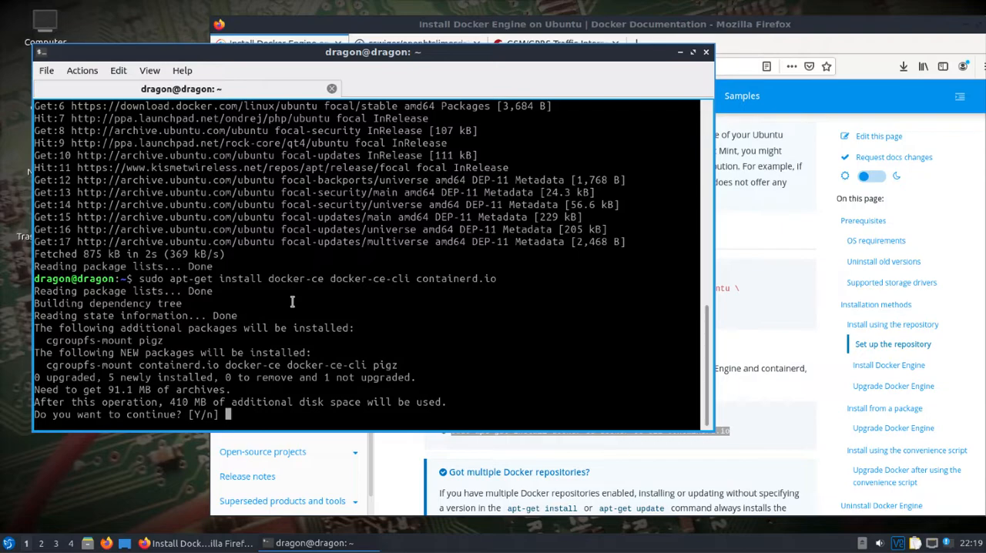
Confirm with y to install docker-ce, docker-ce-cli and containerd.io.
{"action": "type", "text": "y"}
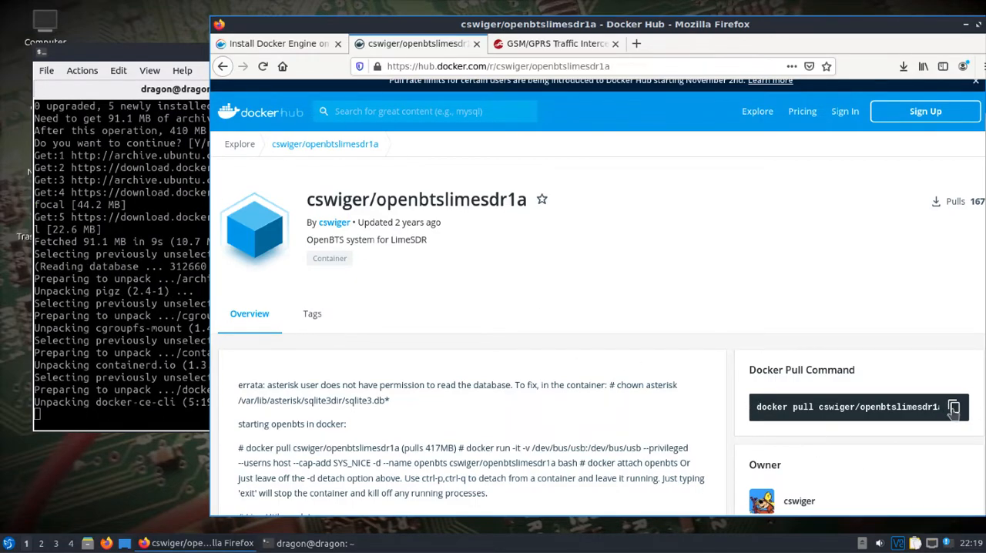
Run sudo docker pull cswiger/openbtslimesdr1a using the pull command copied from Docker Hub.
{"action": "left_click", "coordinate": [953, 407]}
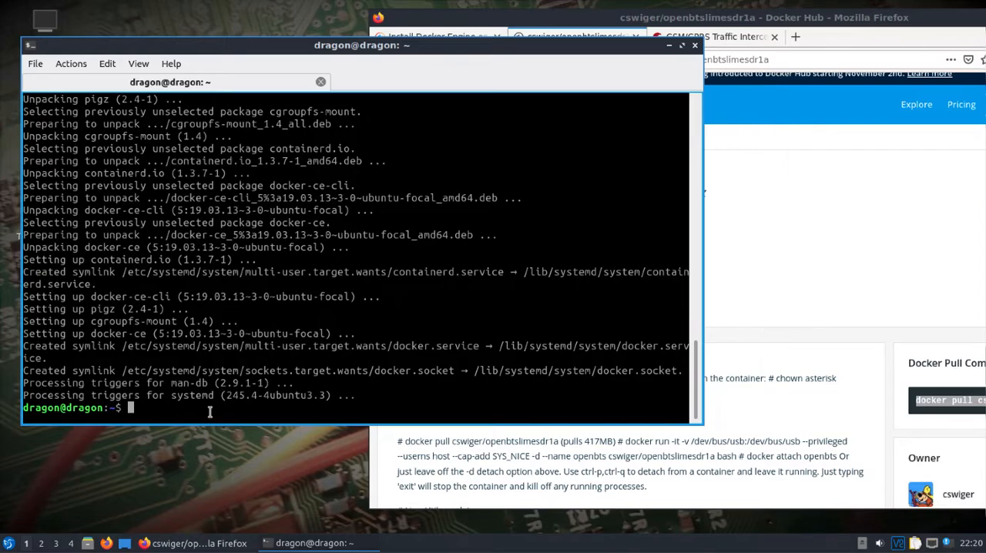
{"action": "type", "text": "sudo"}
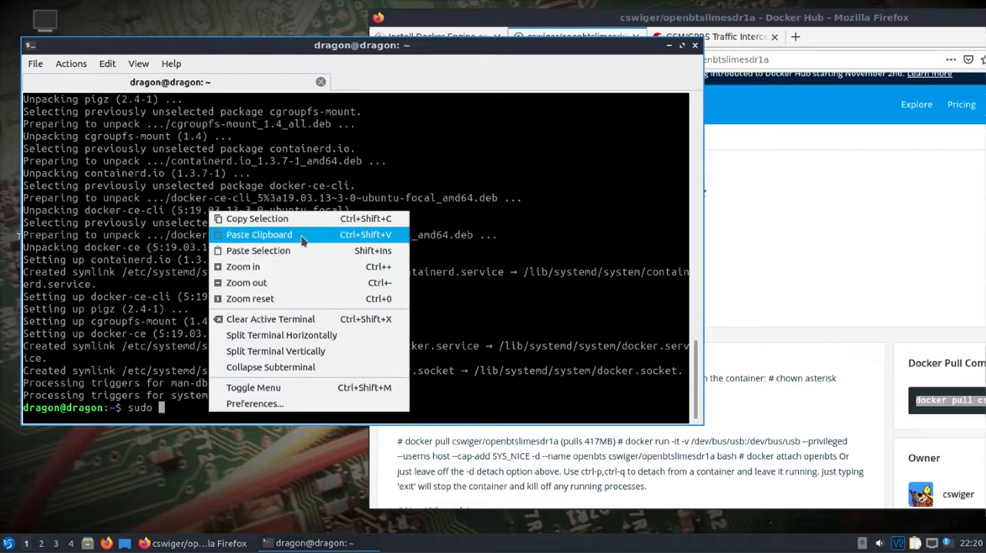
{"action": "left_click", "coordinate": [258, 234]}
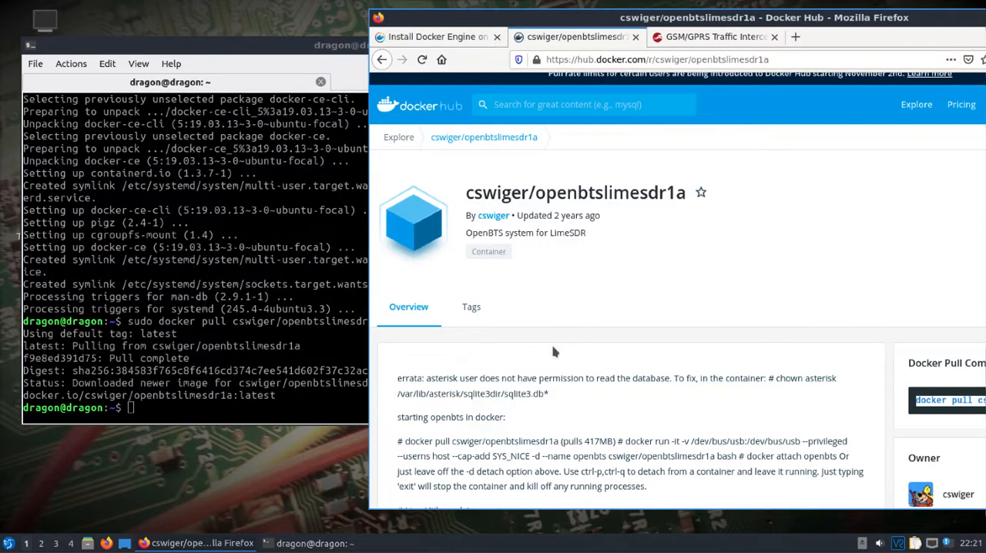
Move Firefox aside and run the overview's docker run command, starting a detached openbts container with USB shared.
{"action": "scroll", "scroll_direction": "down", "scroll_amount": 3}
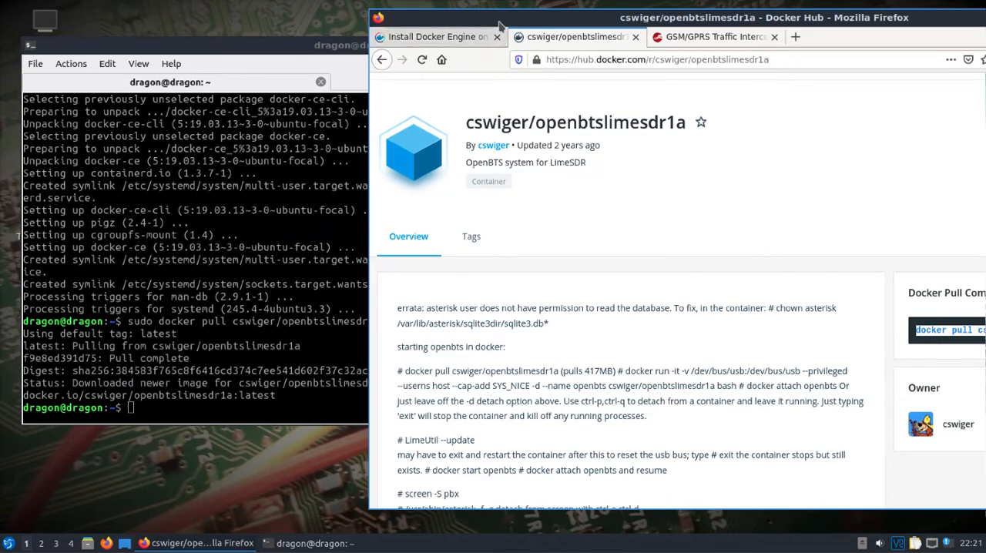
{"action": "left_click_drag", "start_coordinate": [501, 17], "coordinate": [639, 21]}
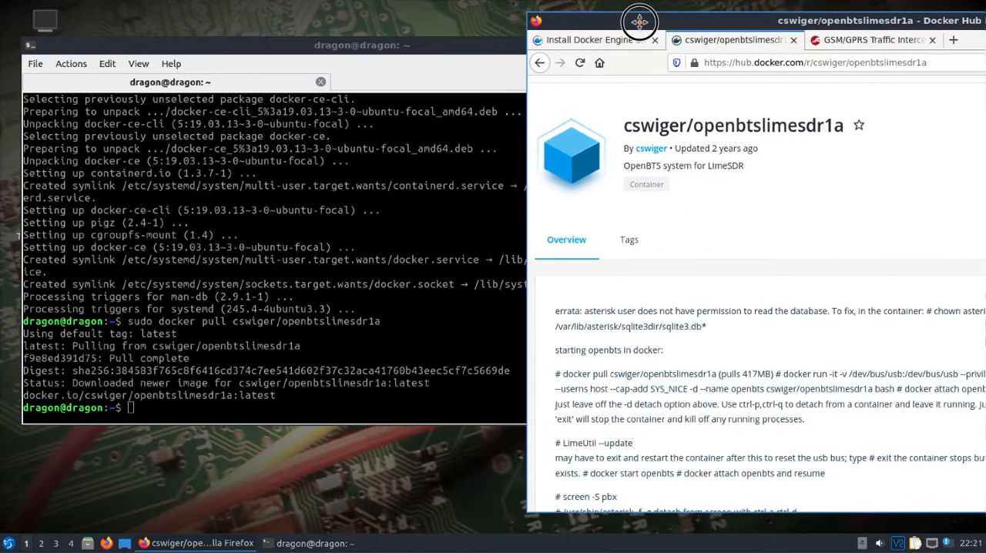
{"action": "left_click_drag", "start_coordinate": [639, 21], "coordinate": [469, 18]}
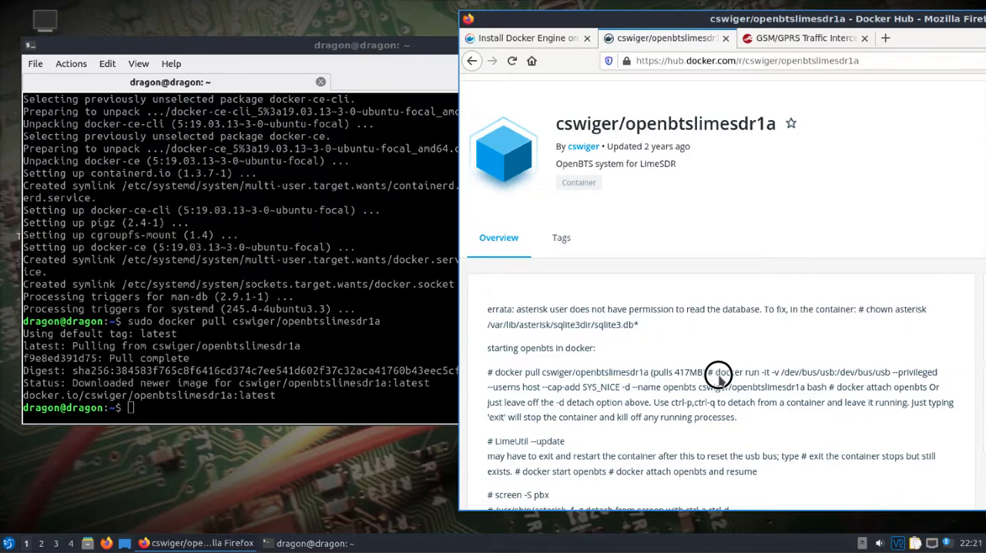
{"action": "left_click_drag", "start_coordinate": [715, 371], "coordinate": [832, 402]}
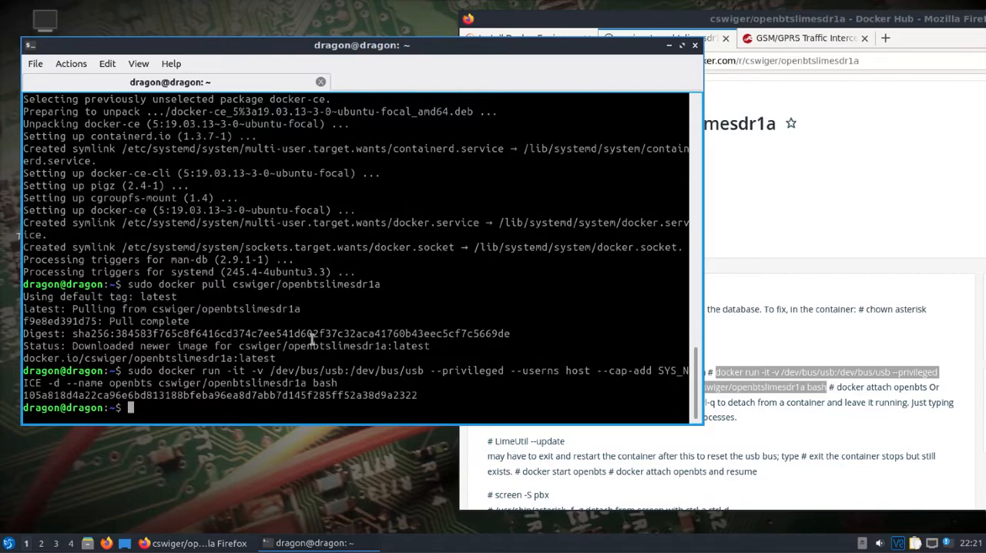
{"action": "type", "text": "docker attach openb"}
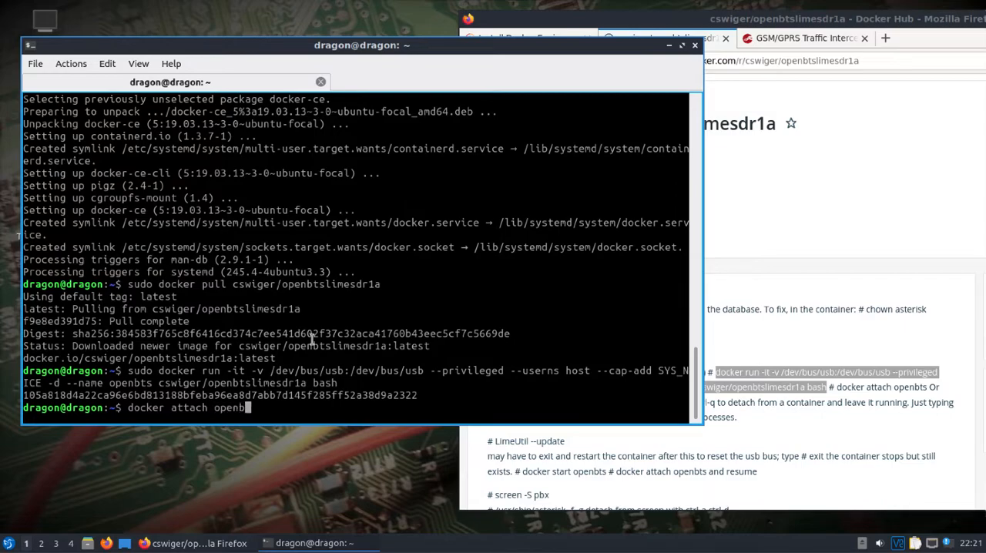
Attach to the openbts container, rerunning 'docker attach openbts' with sudo after permission denied.
{"action": "type", "text": "ts"}
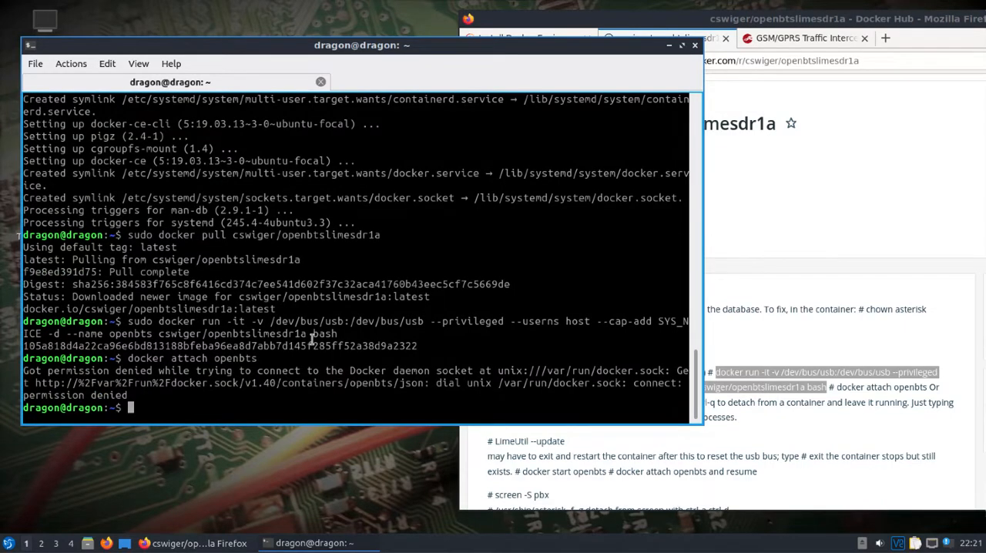
{"action": "type", "text": "docker attach openbts"}
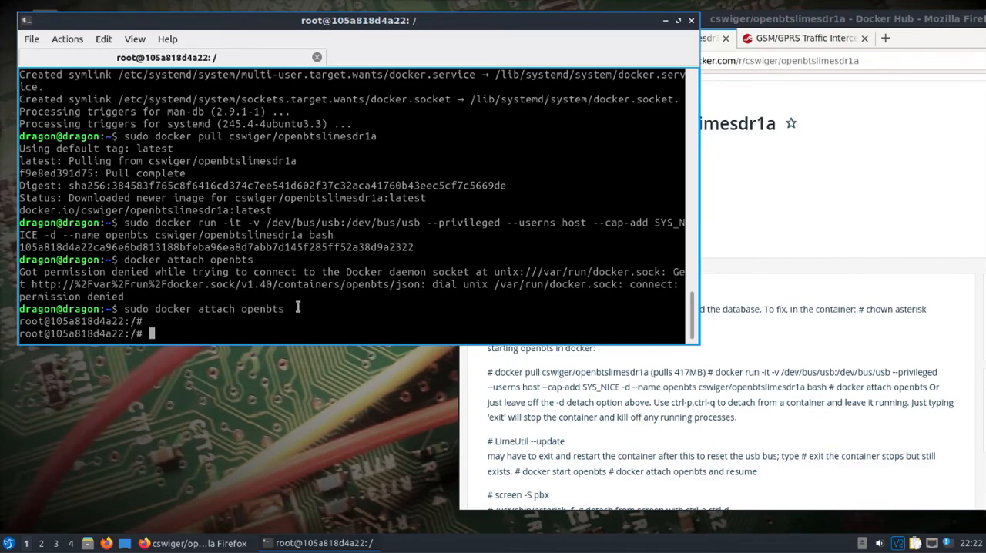
Run 'LimeUtil --update' until the LimeSDR Mini reports 'Programming update complete!'.
{"action": "type", "text": "LimeUtil --update"}
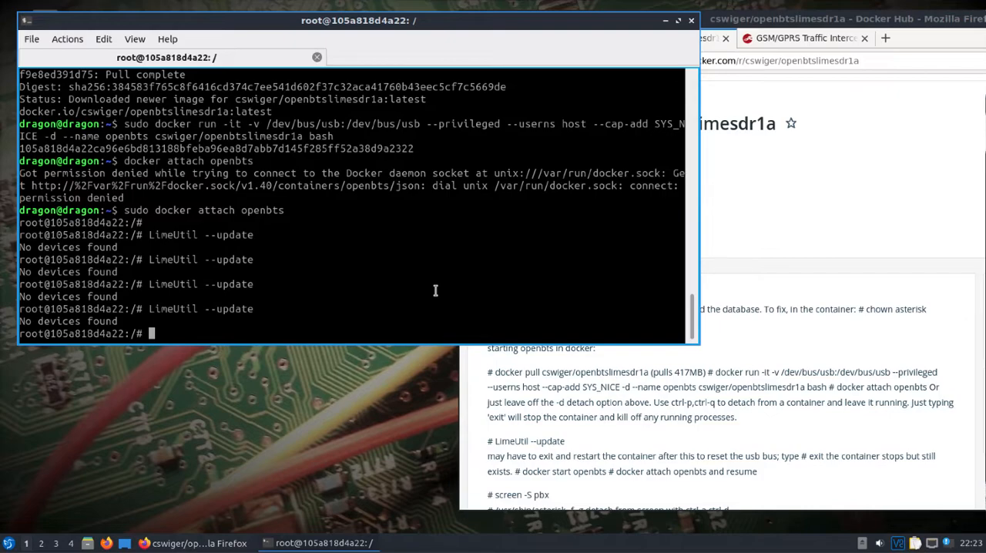
{"action": "type", "text": "LimeUtil --update"}
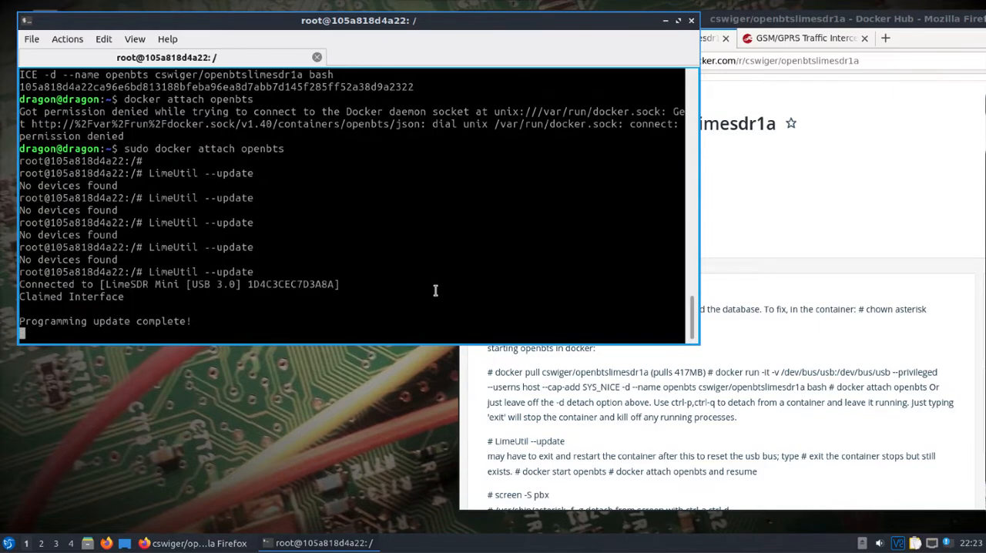
{"action": "key", "text": "Return"}
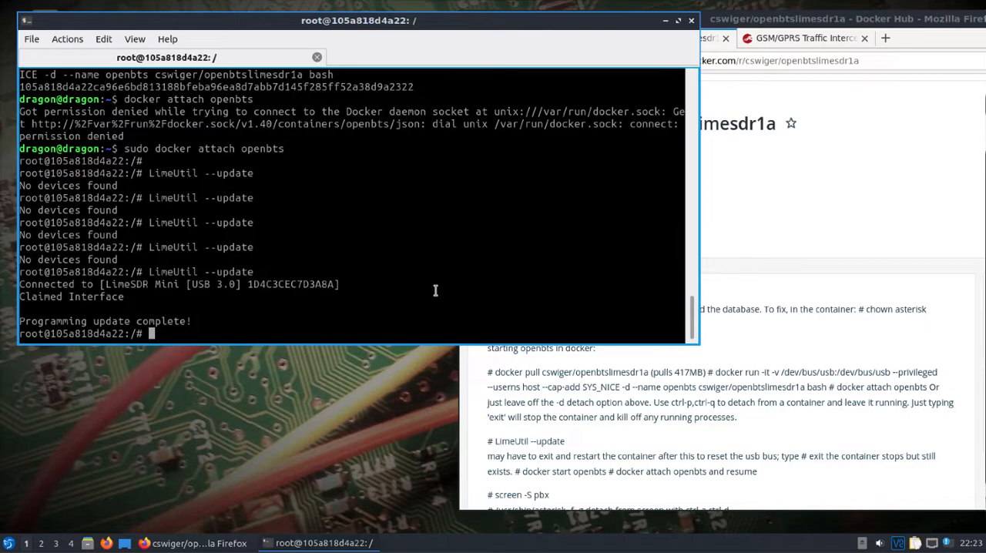
{"action": "mouse_move", "coordinate": [573, 431]}
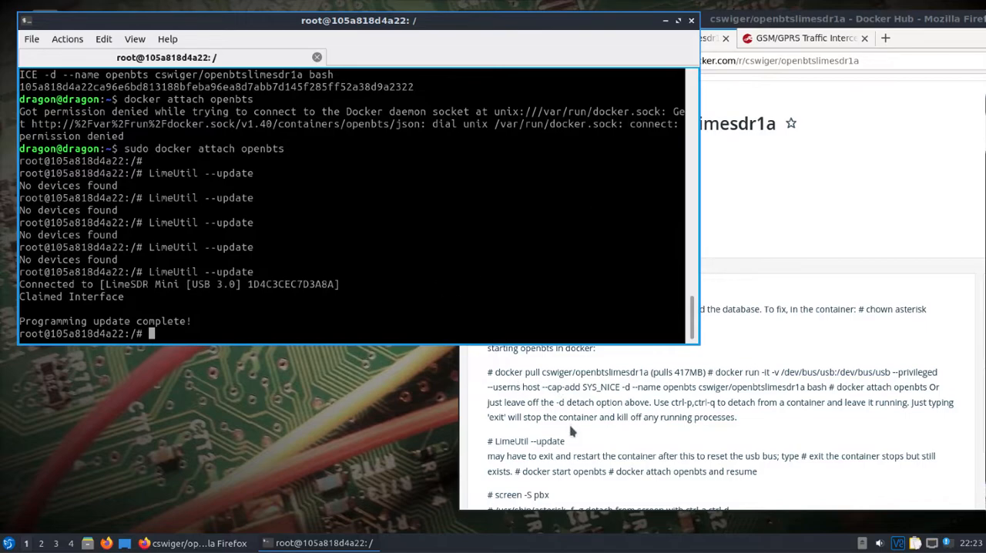
{"action": "scroll", "scroll_direction": "down", "scroll_amount": 3}
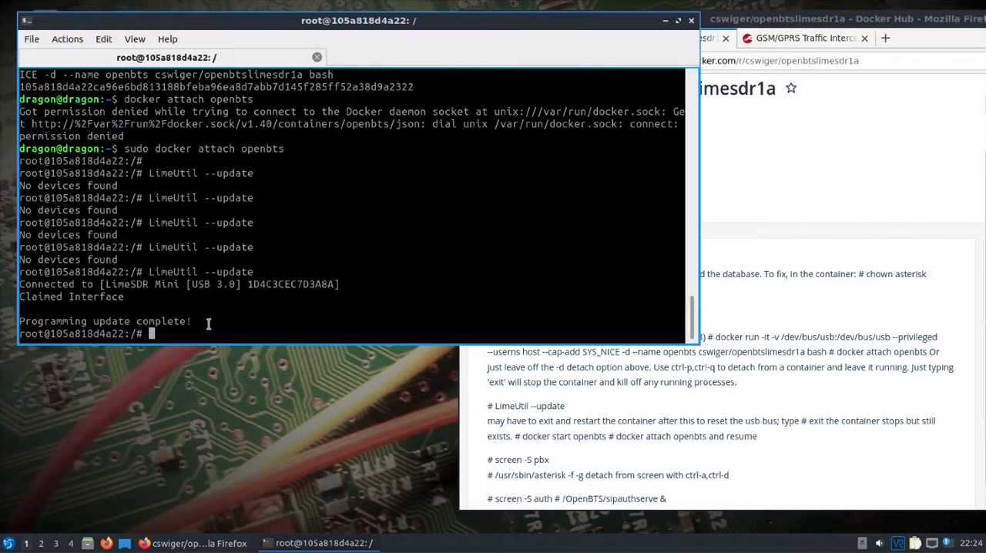
{"action": "type", "text": "scree"}
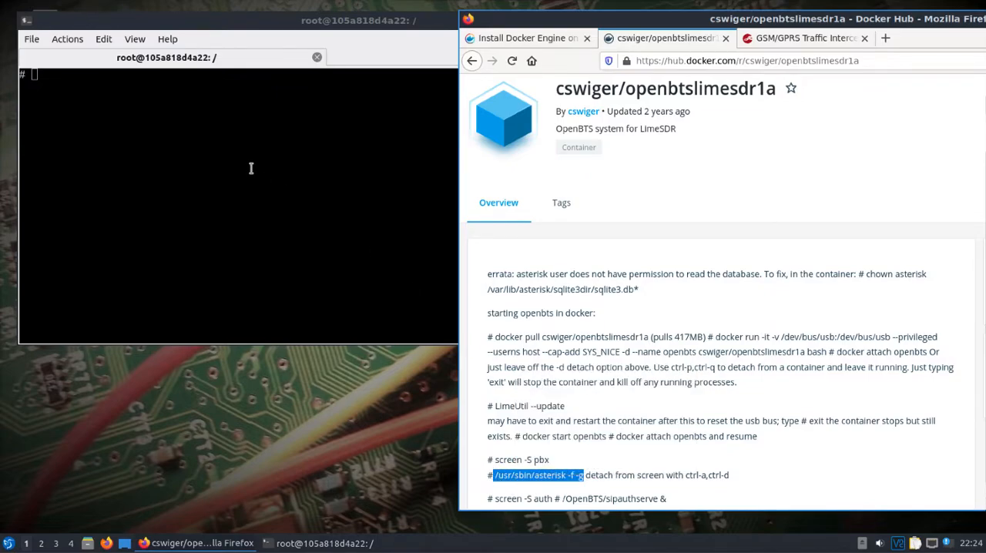
In the pbx screen session run '/usr/sbin/asterisk -f -g' and detach back to the container shell.
{"action": "type", "text": "/usr/sbin/asterisk -f -g"}
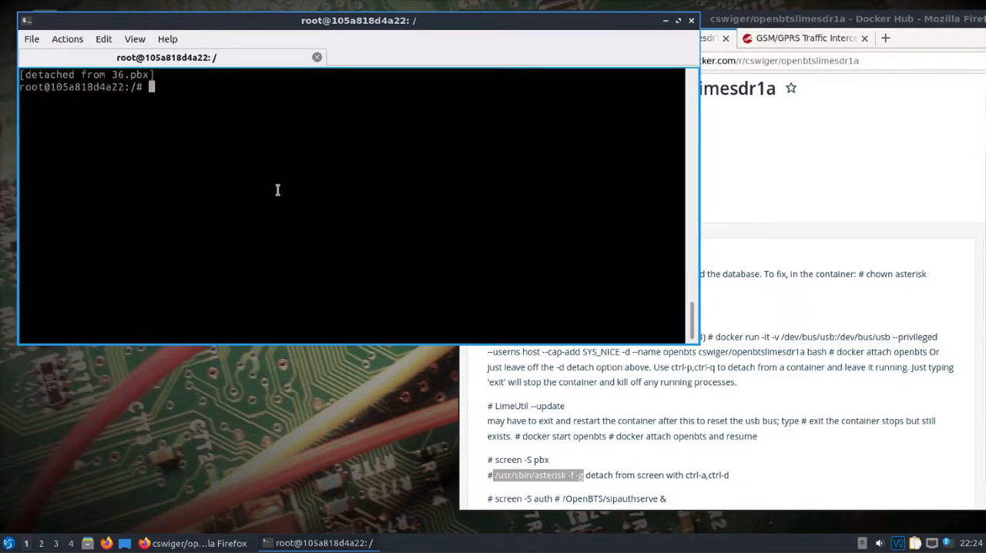
{"action": "type", "text": "sc"}
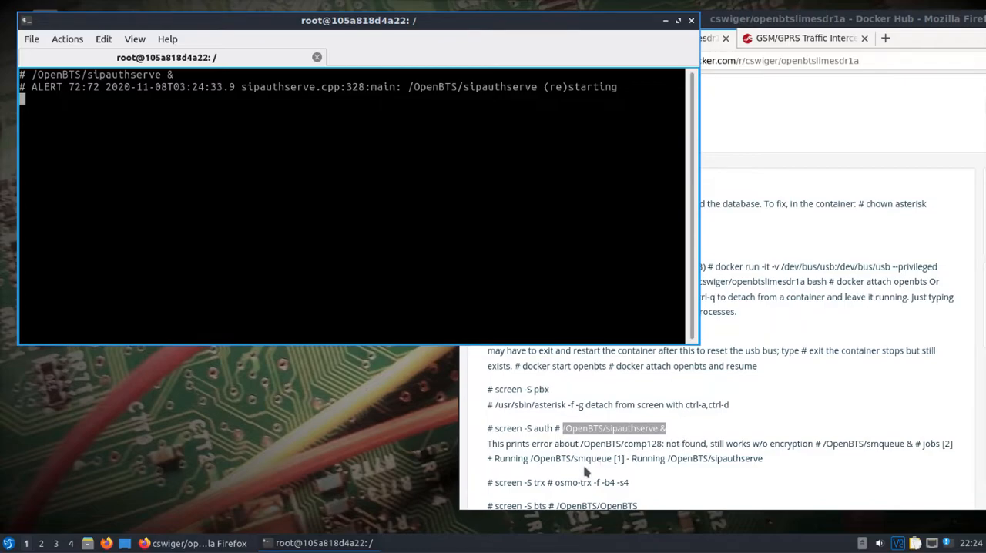
{"action": "mouse_move", "coordinate": [597, 468]}
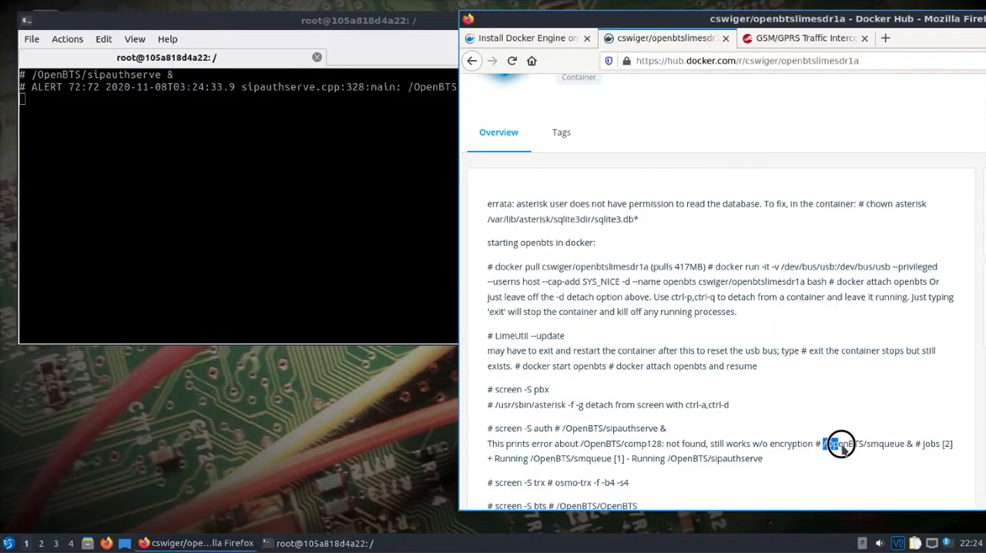
Run smqueue in the background beside sipauthserve, check with 'jobs', and start a new screen session.
{"action": "right_click", "coordinate": [841, 445]}
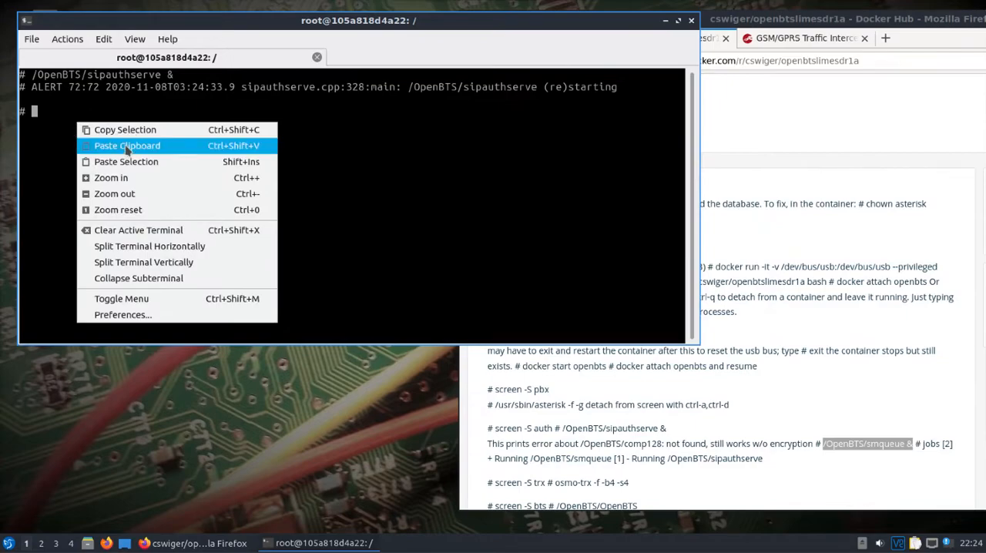
{"action": "left_click", "coordinate": [126, 147]}
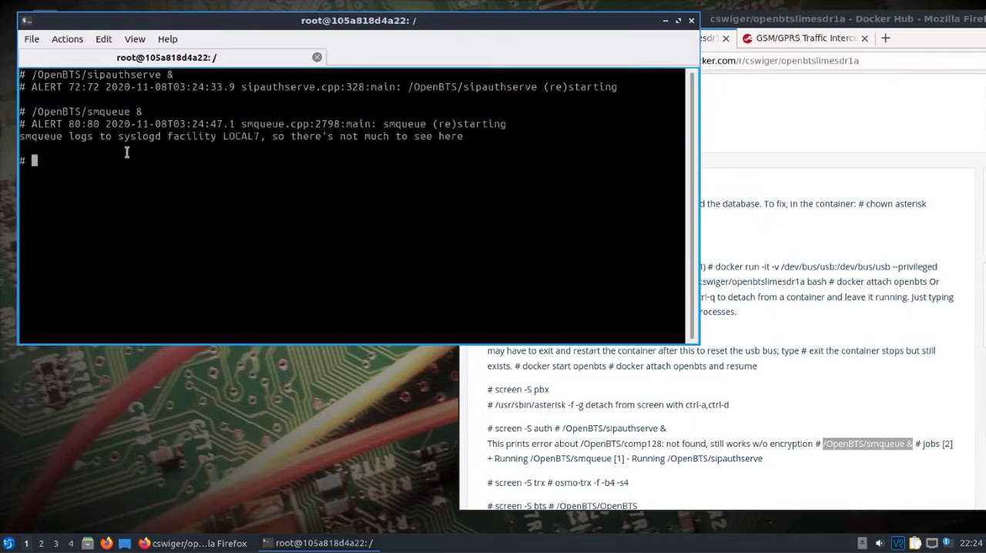
{"action": "type", "text": "jobs"}
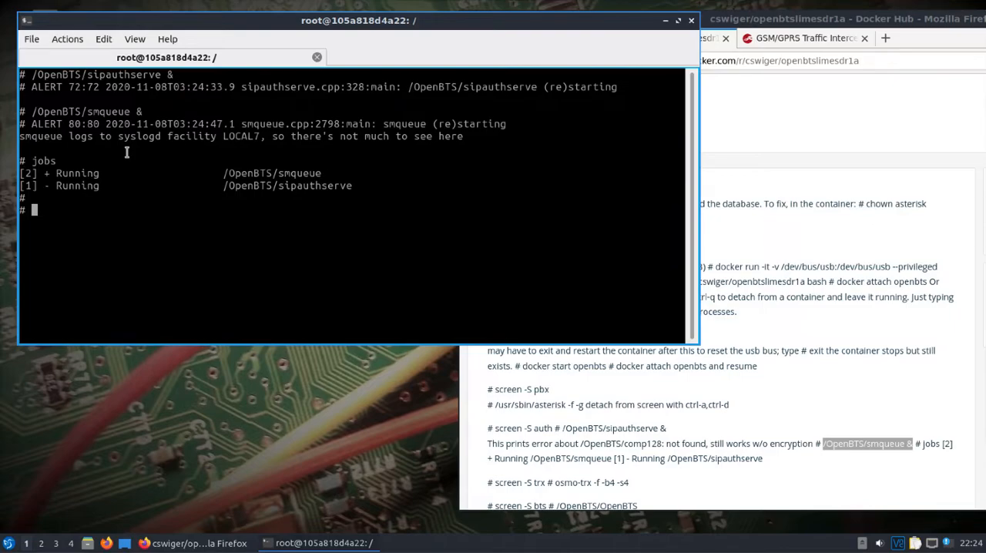
{"action": "mouse_move", "coordinate": [548, 419]}
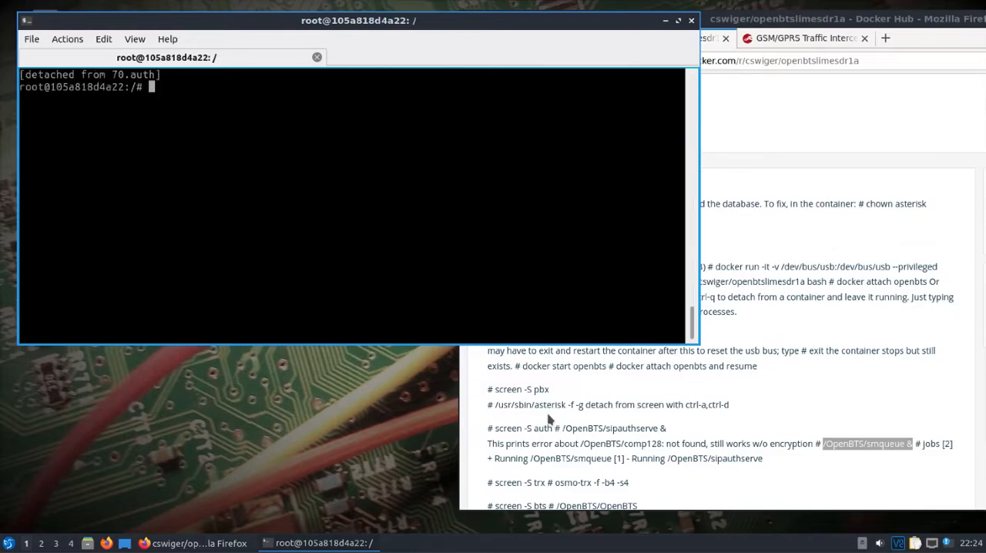
{"action": "type", "text": "scree"}
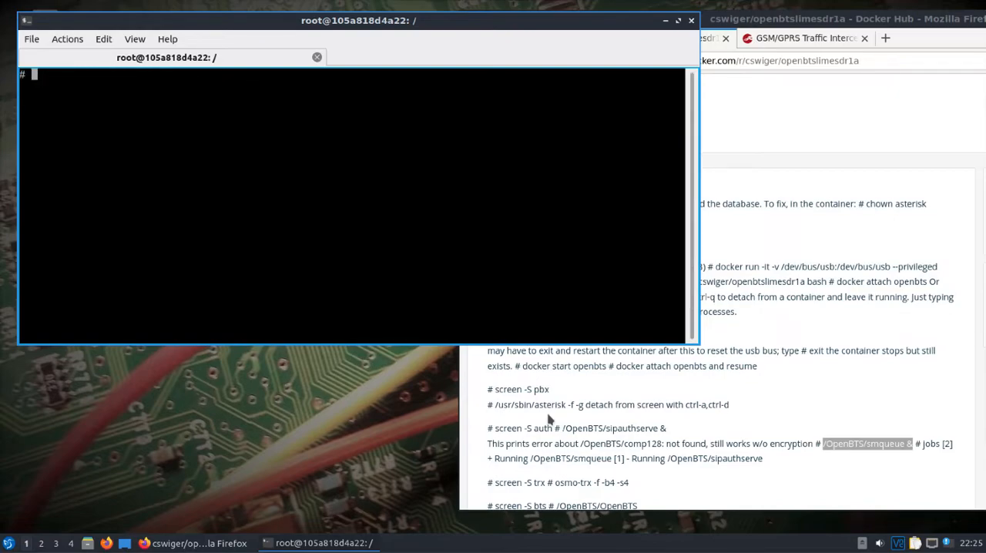
Run 'osmo-trx -f -b4 -s4' and review the setBandwidth failure output.
{"action": "type", "text": "osmo-trx -f"}
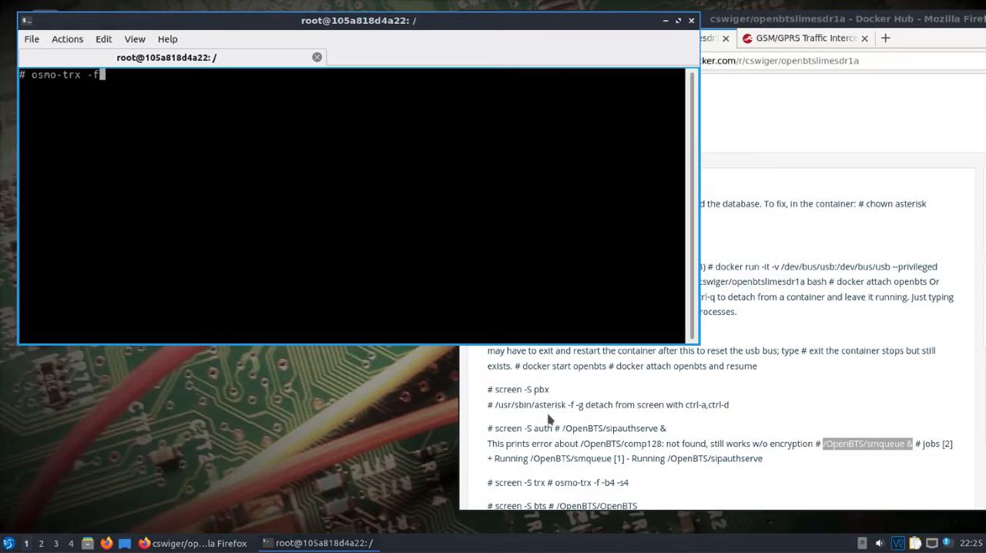
{"action": "type", "text": "-b4"}
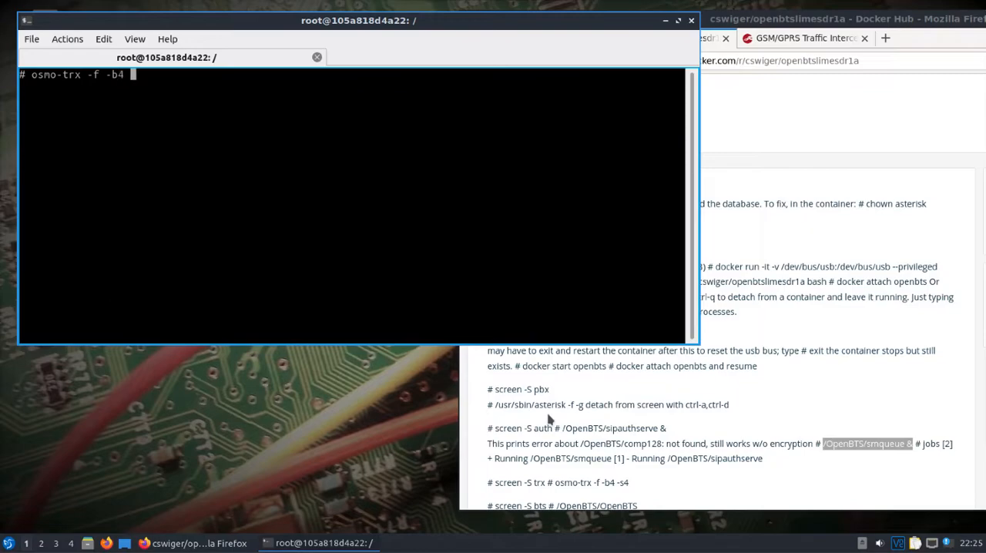
{"action": "type", "text": "-s4"}
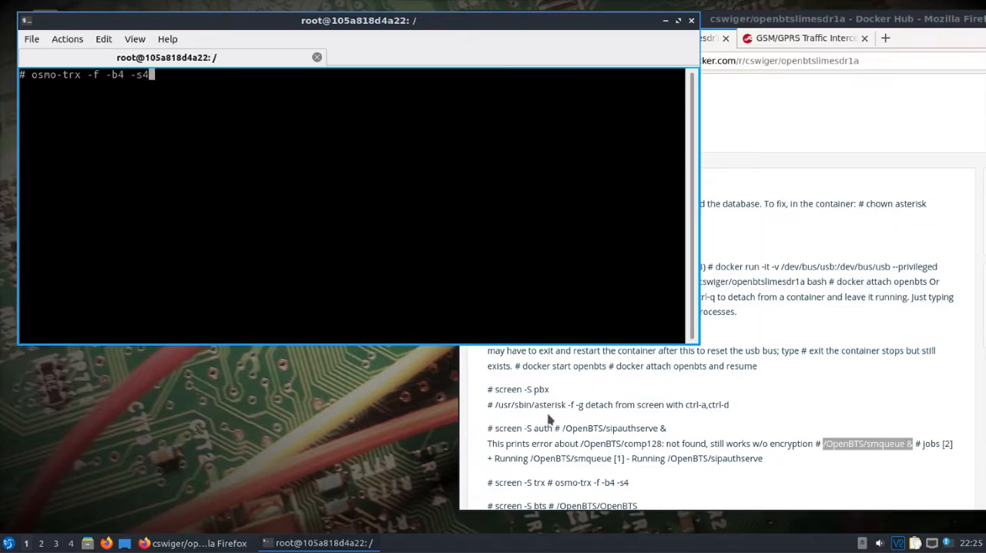
{"action": "key", "text": "Return"}
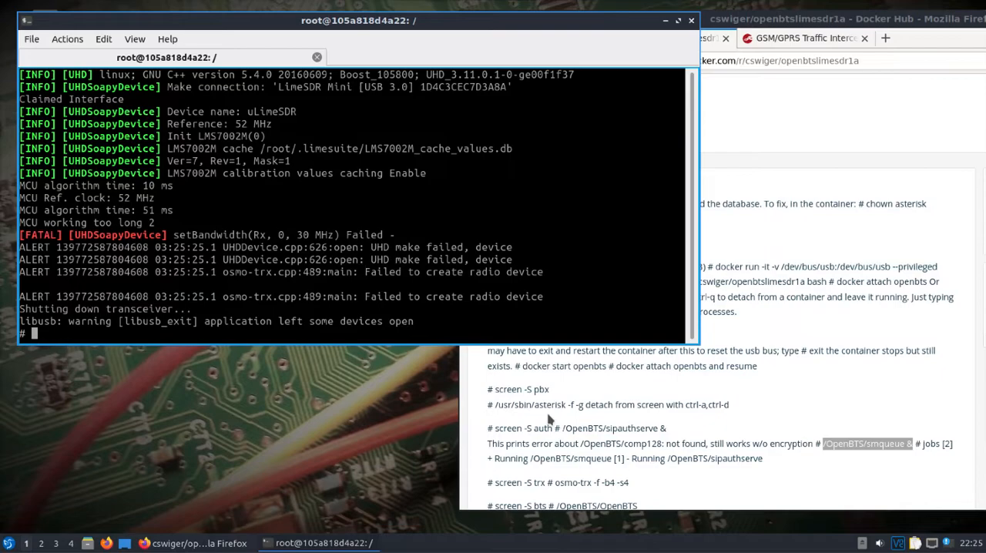
{"action": "mouse_move", "coordinate": [840, 407]}
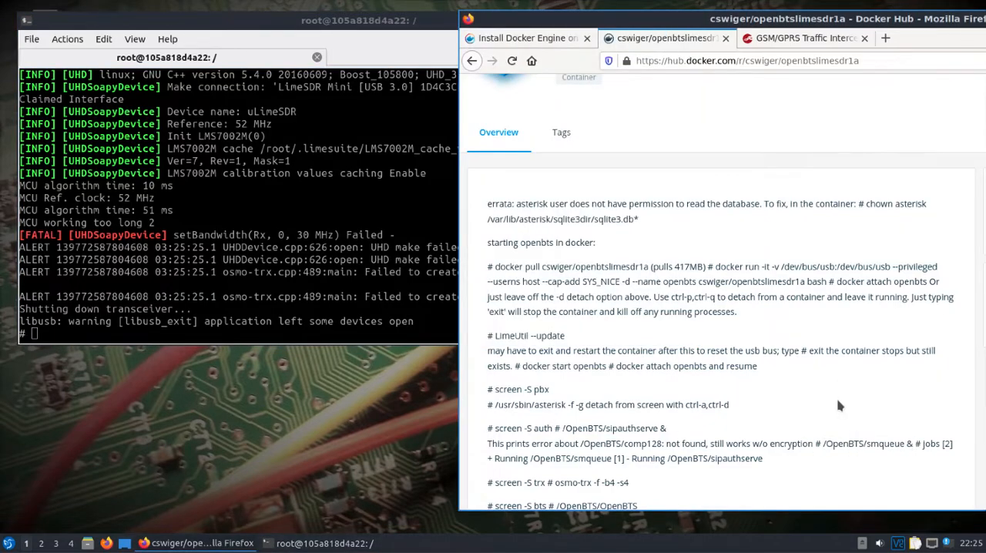
{"action": "scroll", "scroll_direction": "down", "scroll_amount": 3}
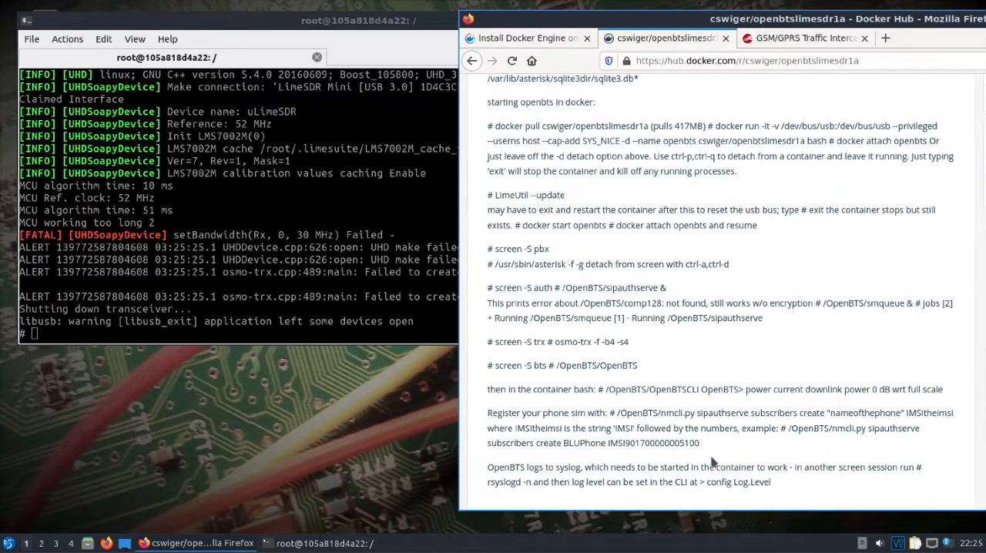
{"action": "mouse_move", "coordinate": [524, 378]}
{"action": "type", "text": "screen -S bt"}
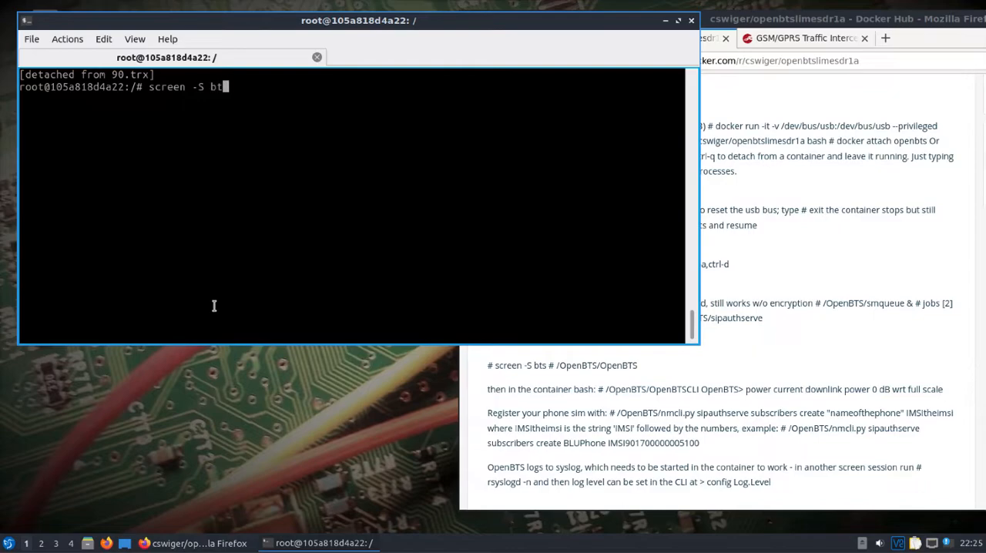
Start 'screen -S bts' and run the pasted '/OpenBTS/OpenBTS' launch command.
{"action": "type", "text": "s"}
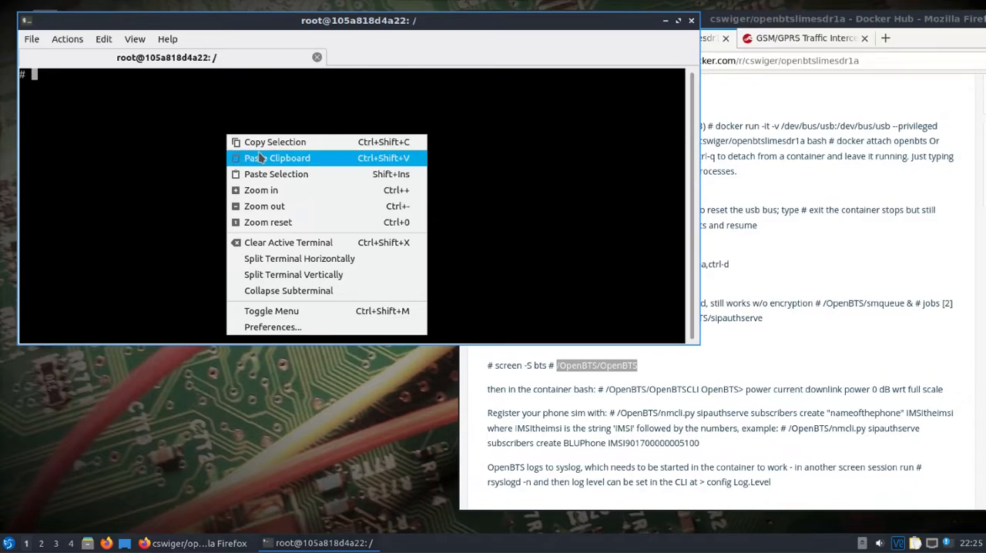
{"action": "left_click", "coordinate": [278, 157]}
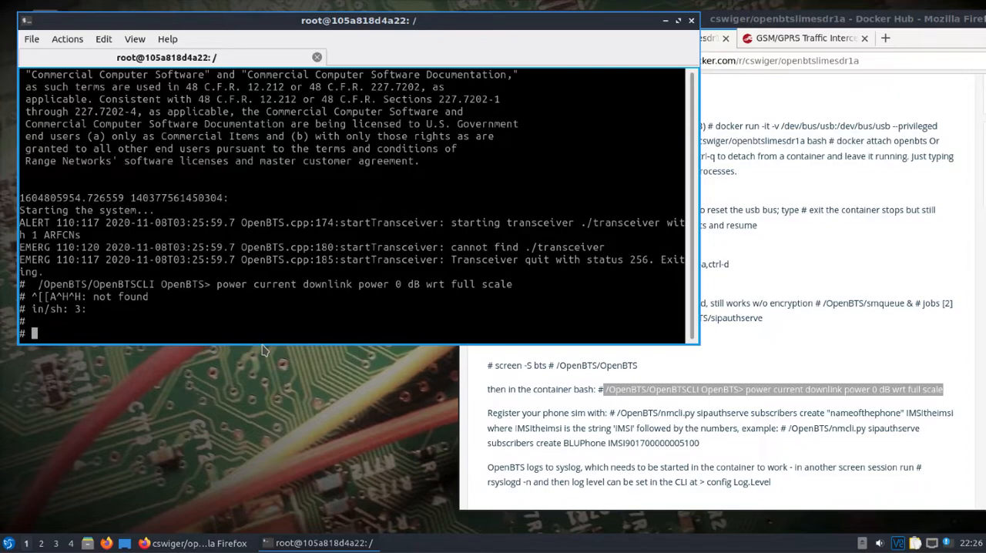
{"action": "mouse_move", "coordinate": [705, 443]}
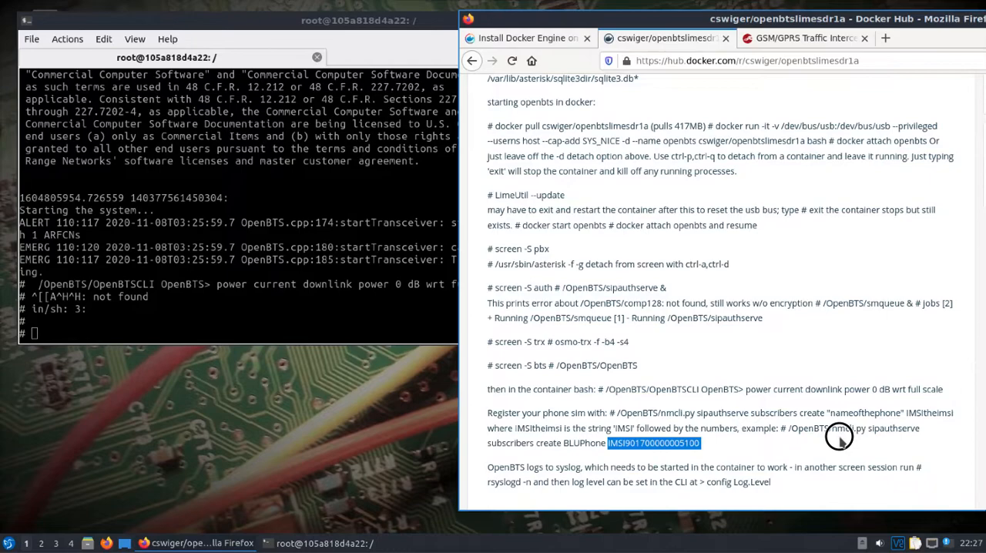
Highlight the subscriber registration example, then switch to the NCC Group GSM/GPRS interception article.
{"action": "left_click_drag", "start_coordinate": [839, 438], "coordinate": [629, 459]}
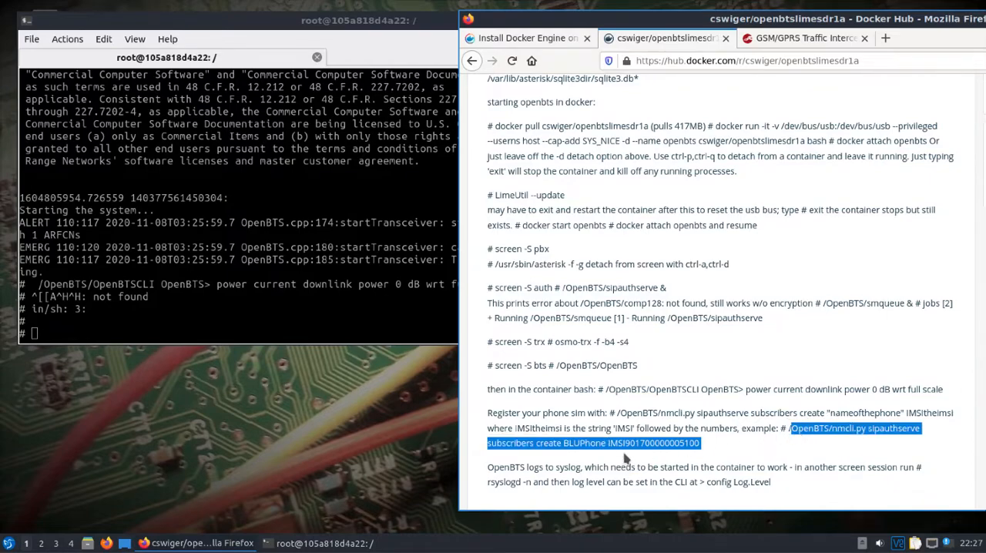
{"action": "mouse_move", "coordinate": [625, 459]}
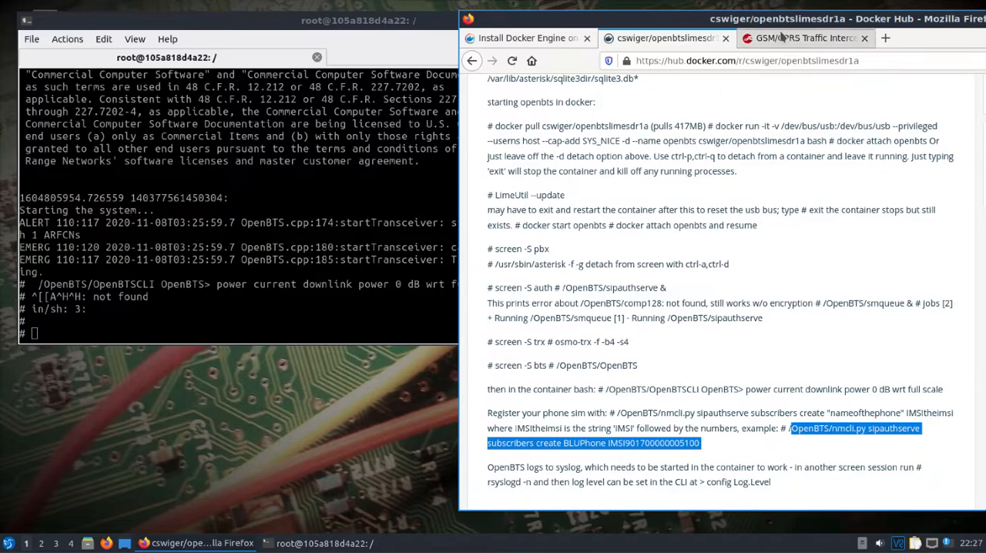
{"action": "left_click", "coordinate": [801, 37]}
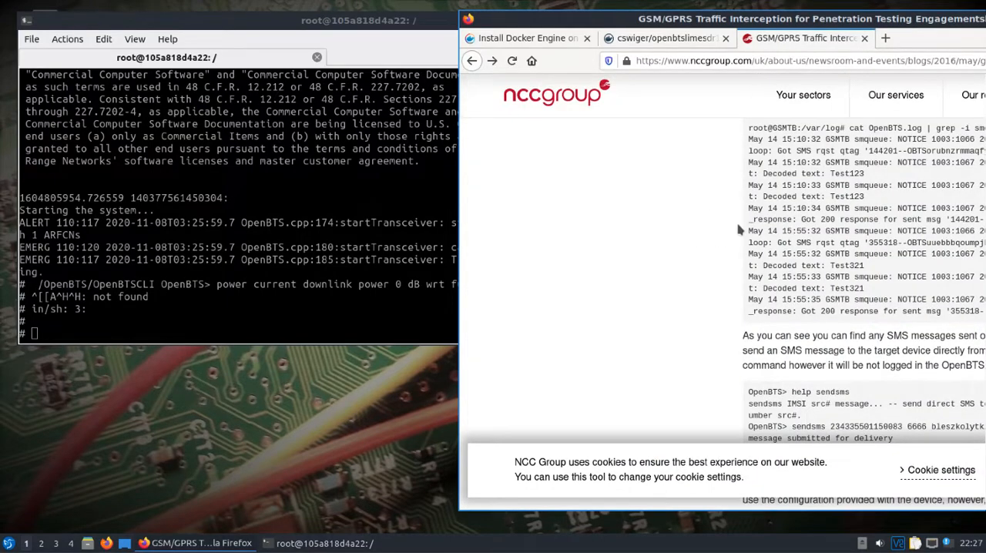